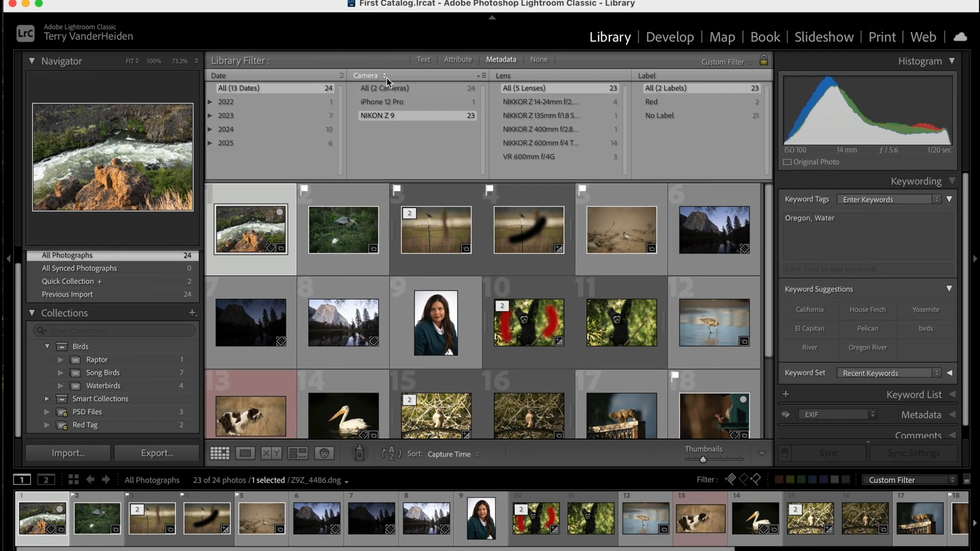
mouse_move(400, 118)
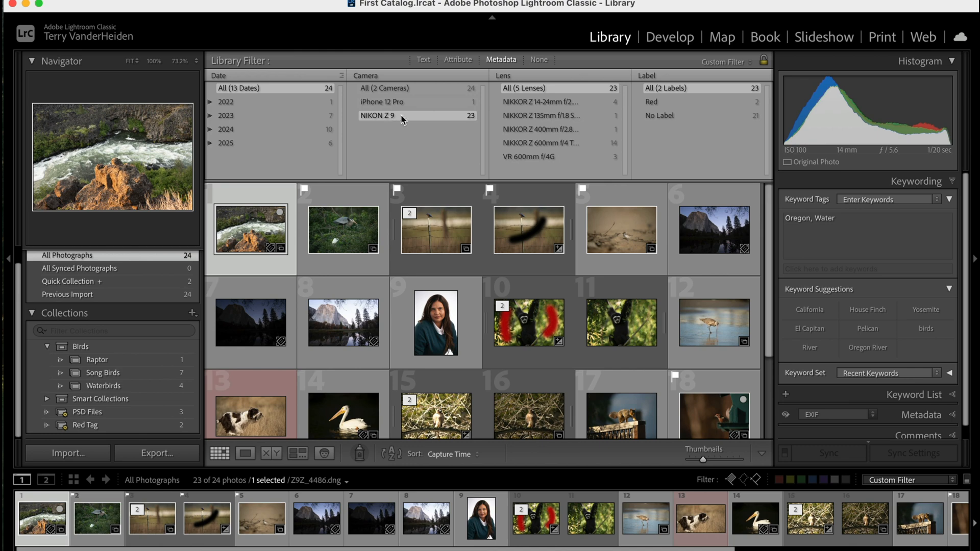
Step: Filter to iPhone 12 Pro, back to NIKON Z 9, then to the NIKKOR Z 135mm f/1.8 S lens shot
left_click(382, 101)
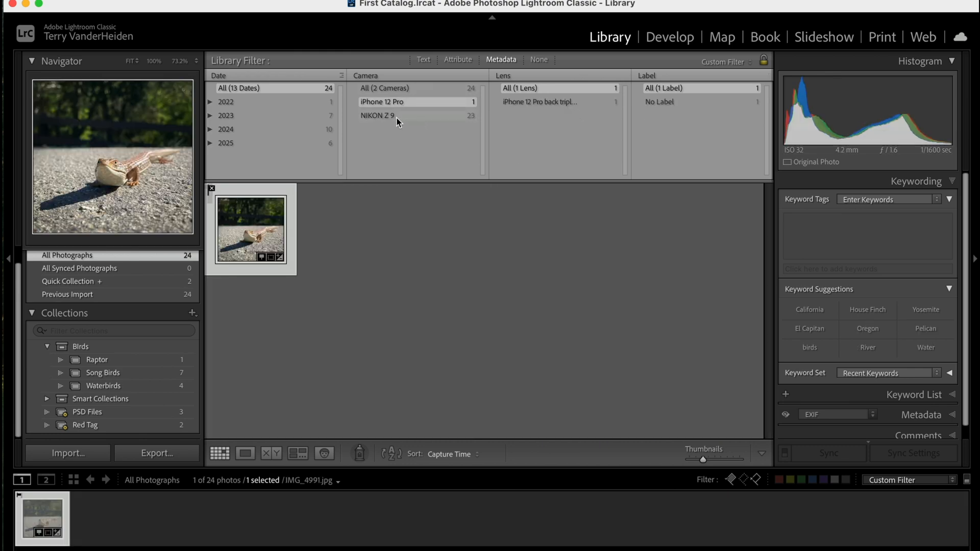
left_click(377, 115)
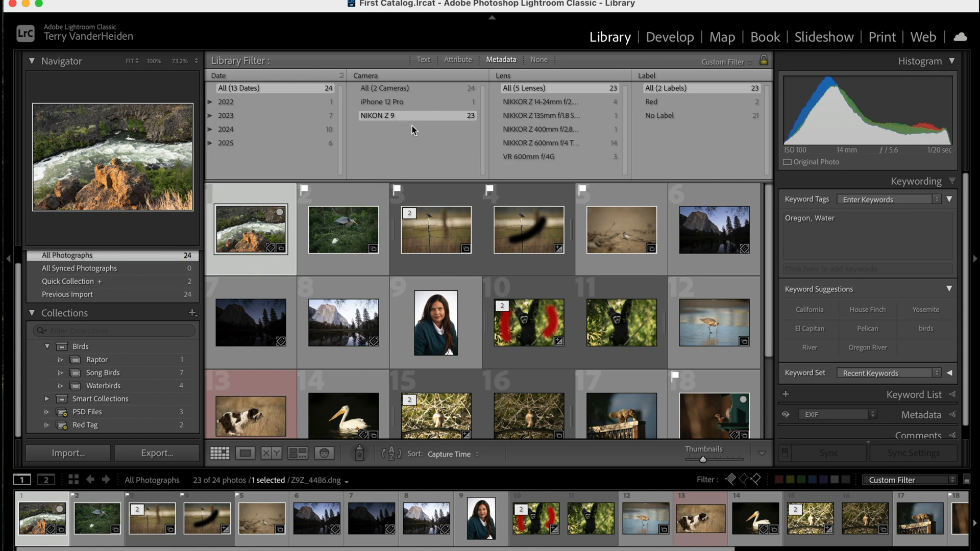
mouse_move(542, 115)
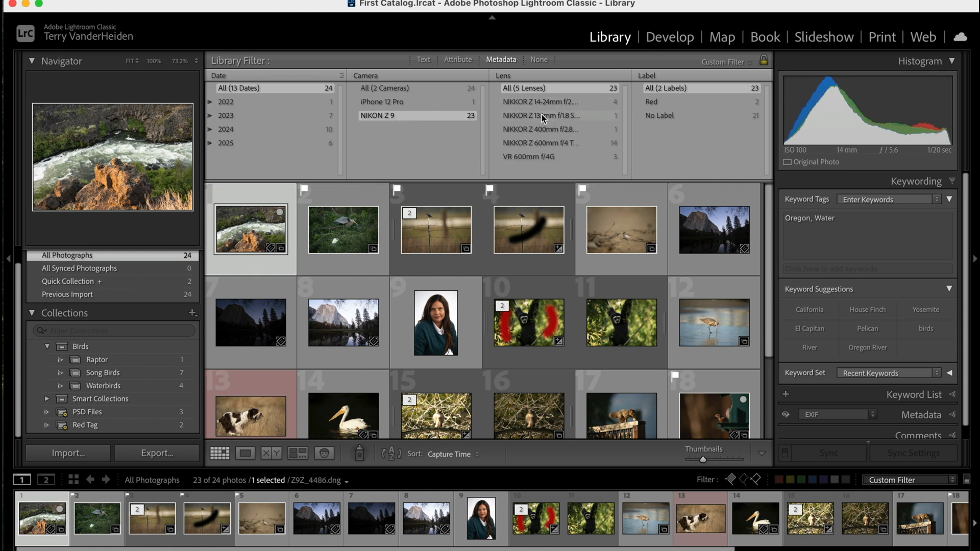
left_click(539, 116)
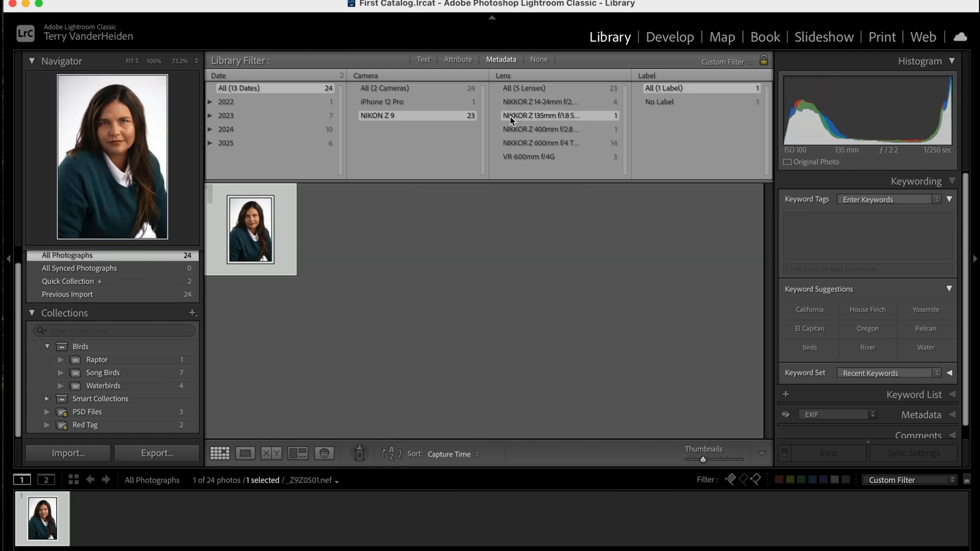
left_click(539, 143)
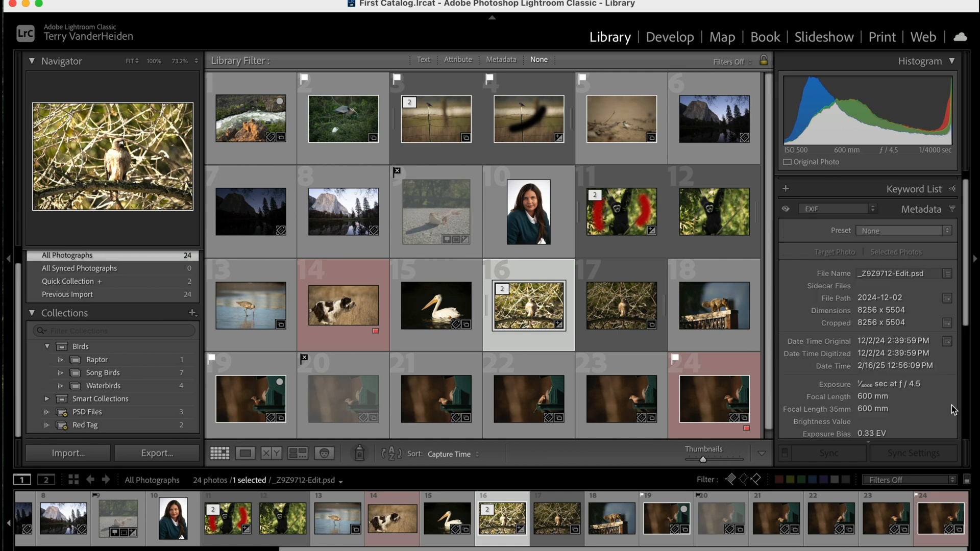
Step: Scroll the Metadata panel down to the hawk photo's ISO 500 speed rating
scroll("down", 3)
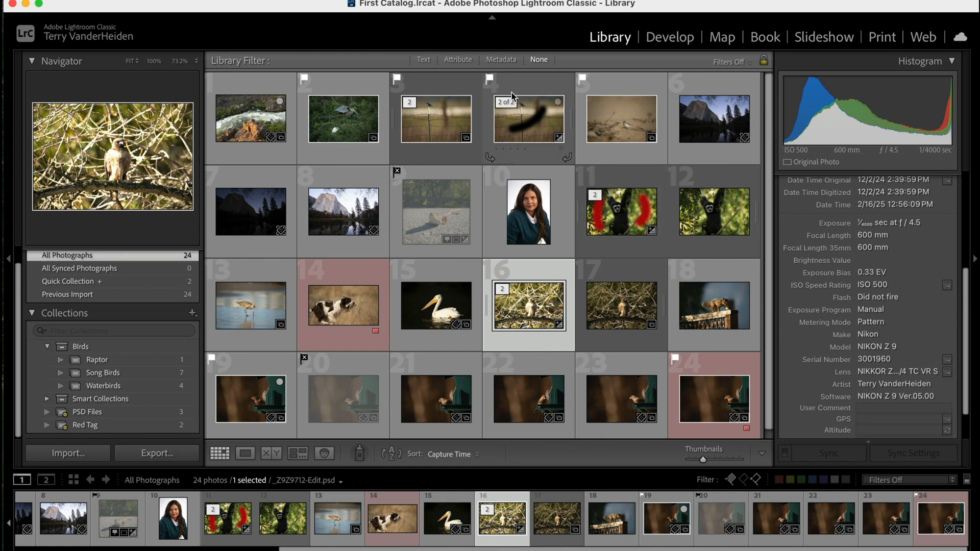
Step: Swap the Lens filter column for ISO Speed and narrow to ISO 500, leaving 3 of 24 photos
left_click(500, 60)
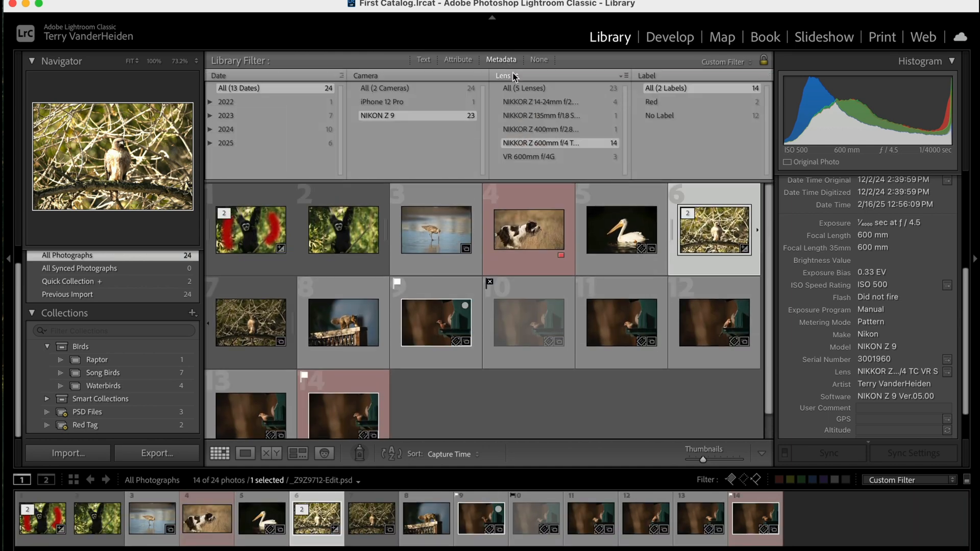
left_click(506, 76)
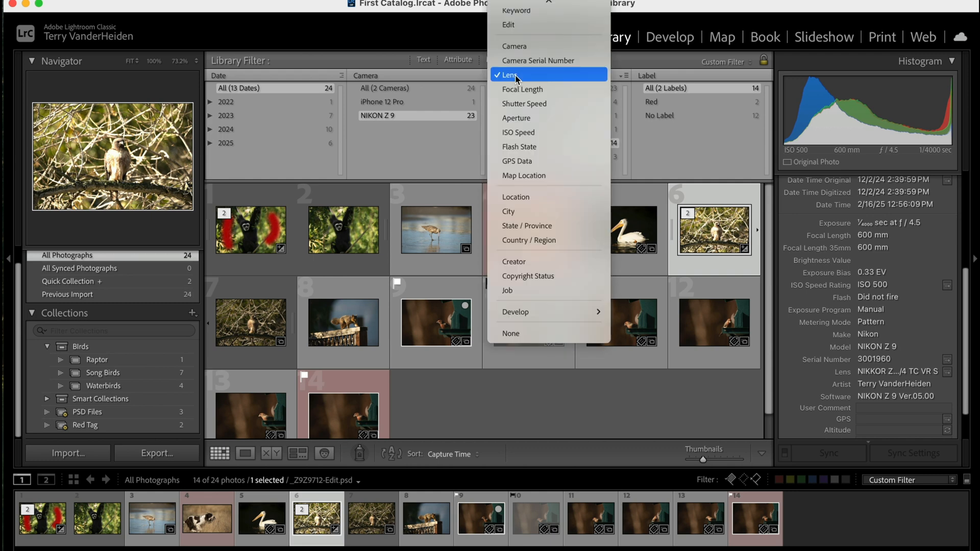
mouse_move(517, 132)
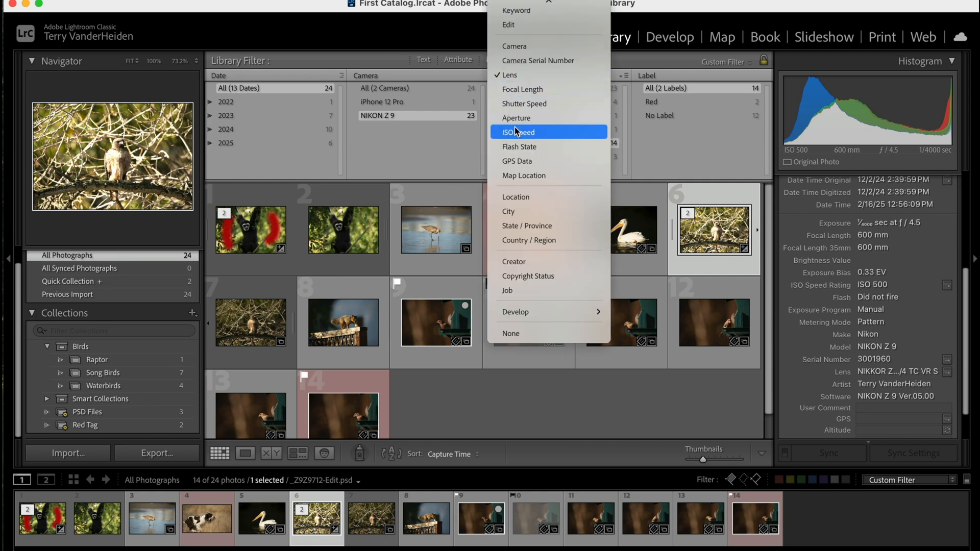
left_click(518, 131)
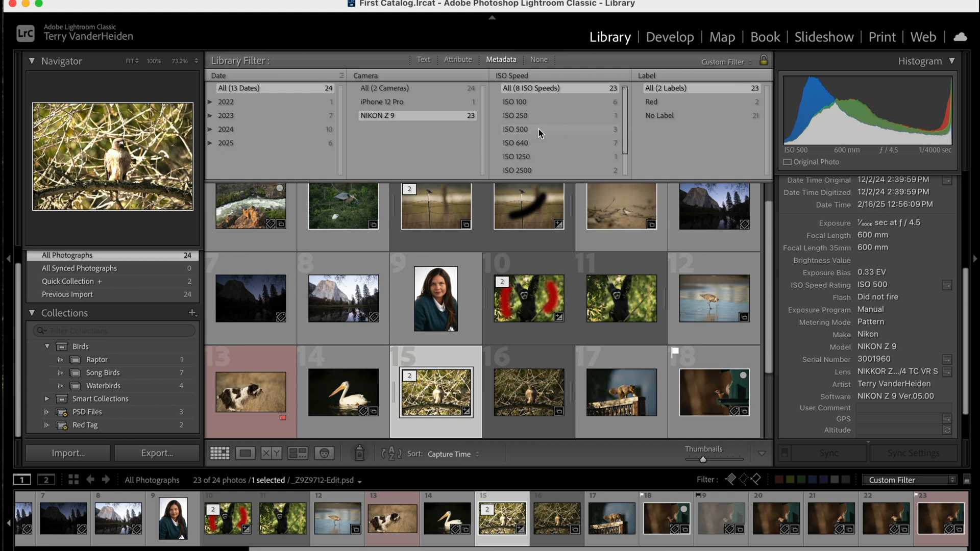
left_click(514, 130)
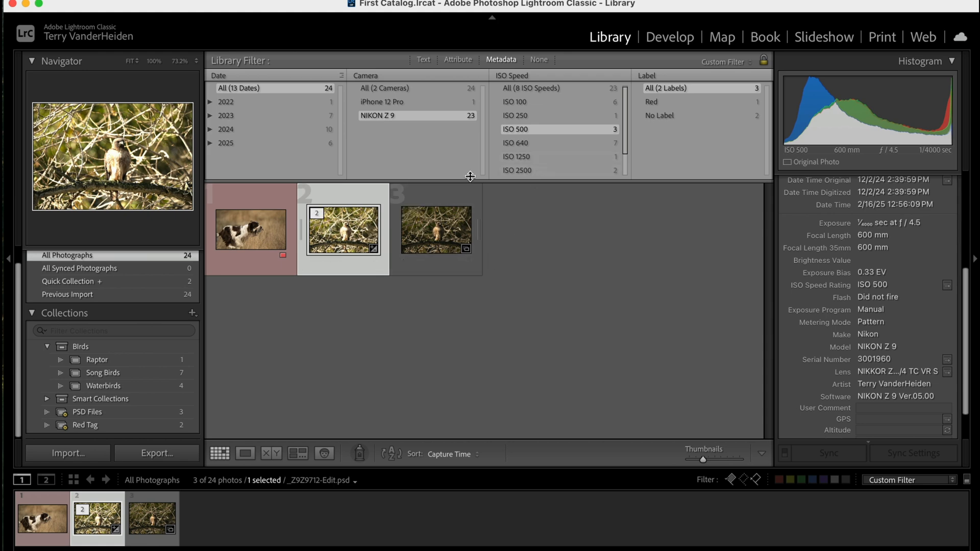
mouse_move(503, 133)
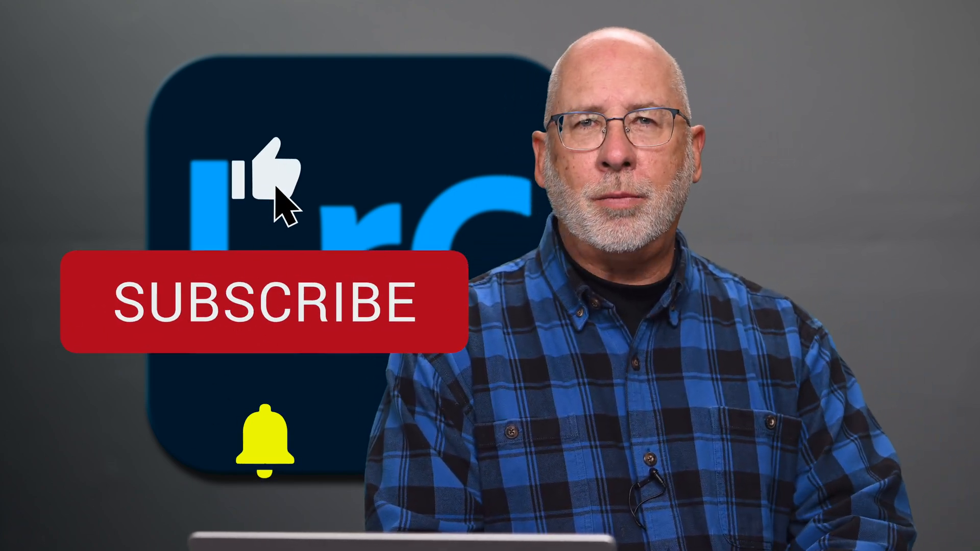
Step: Set the Library Filter to None so all 24 photos show in the grid again
left_click(266, 300)
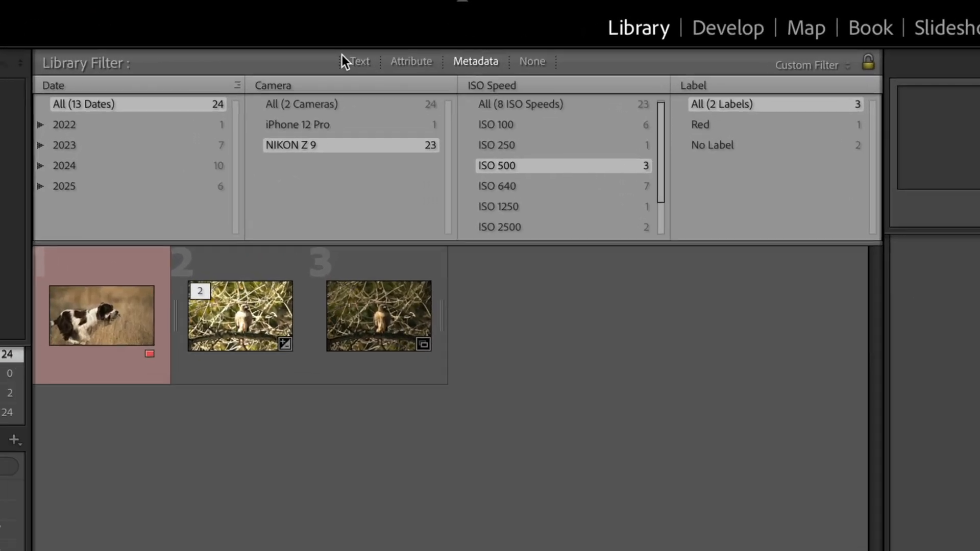
left_click(531, 61)
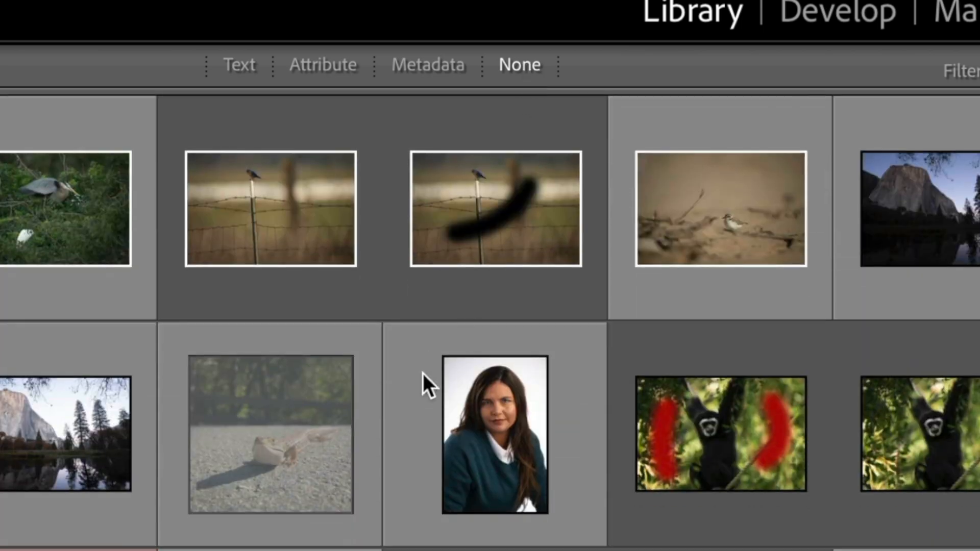